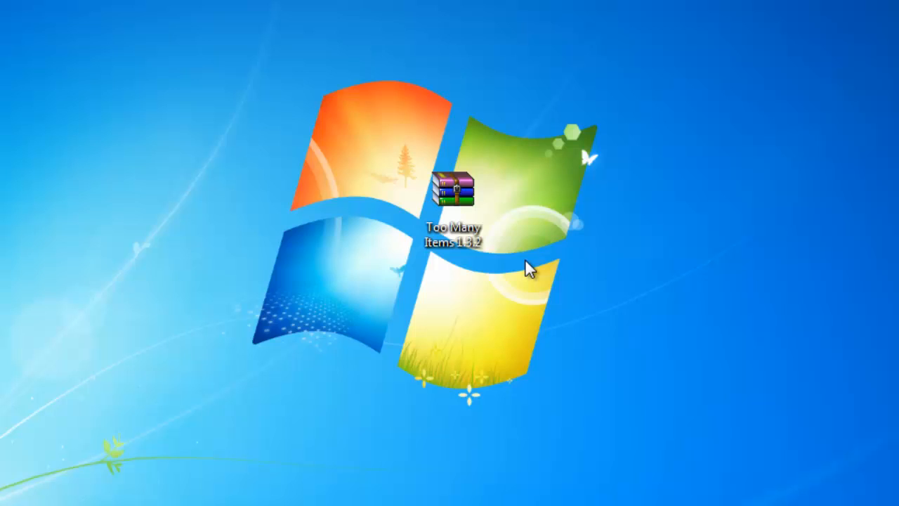
# - Bring up a new Windows Explorer window showing the Libraries folder
pyautogui.click(452, 194)
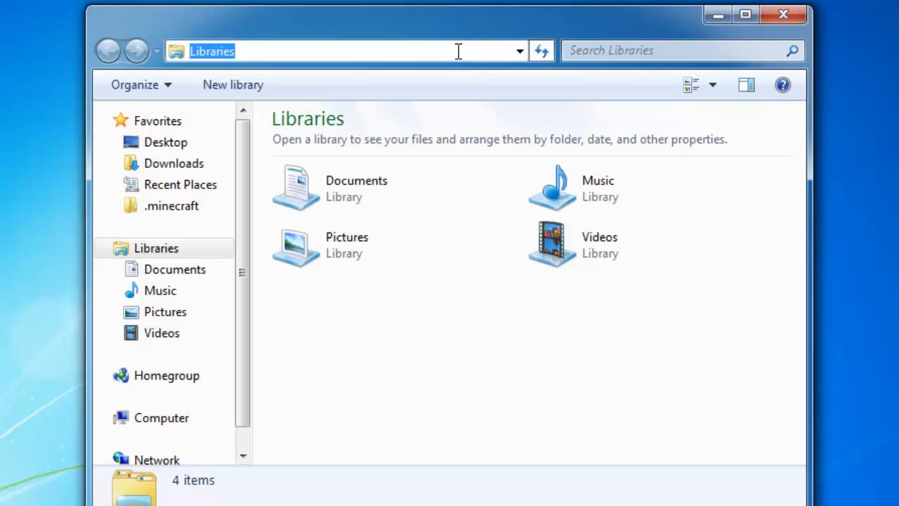
# - Navigate via %appdata% to .minecraft\bin and open minecraft.jar with WinRAR
pyautogui.write('%appda')
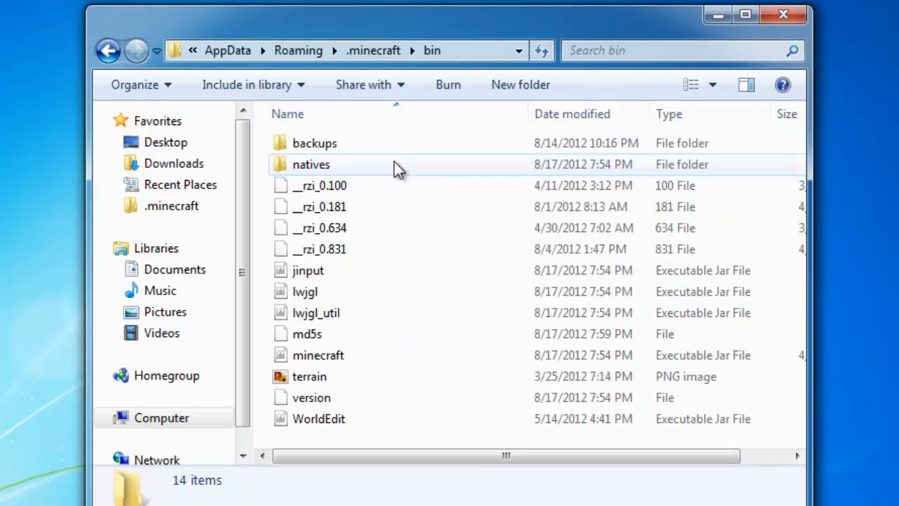
pyautogui.click(318, 354)
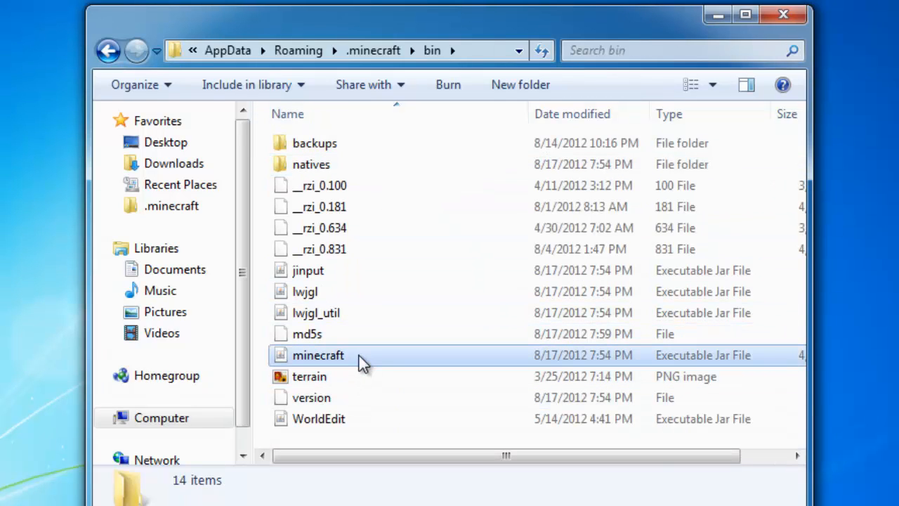
pyautogui.rightClick(317, 354)
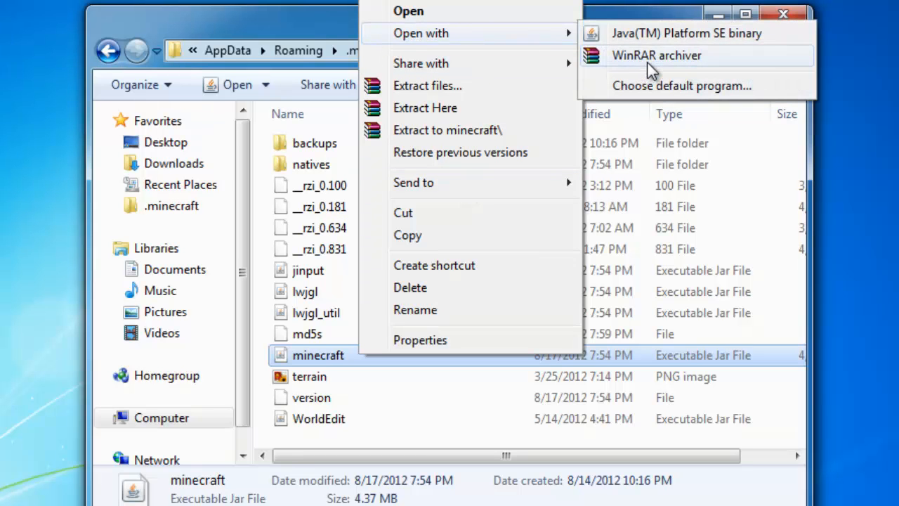
pyautogui.click(655, 56)
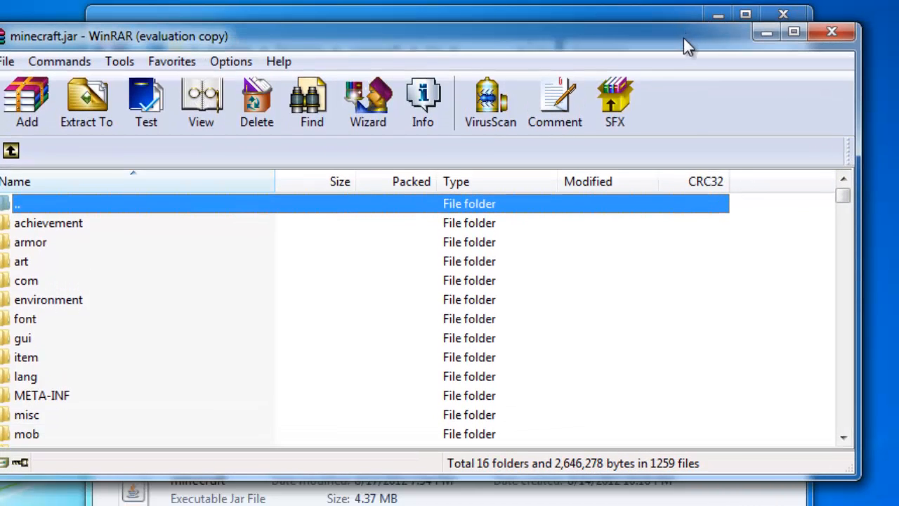
# - Delete META-INF and add the Too Many Items files, bringing minecraft.jar to 1280 files
pyautogui.click(50, 395)
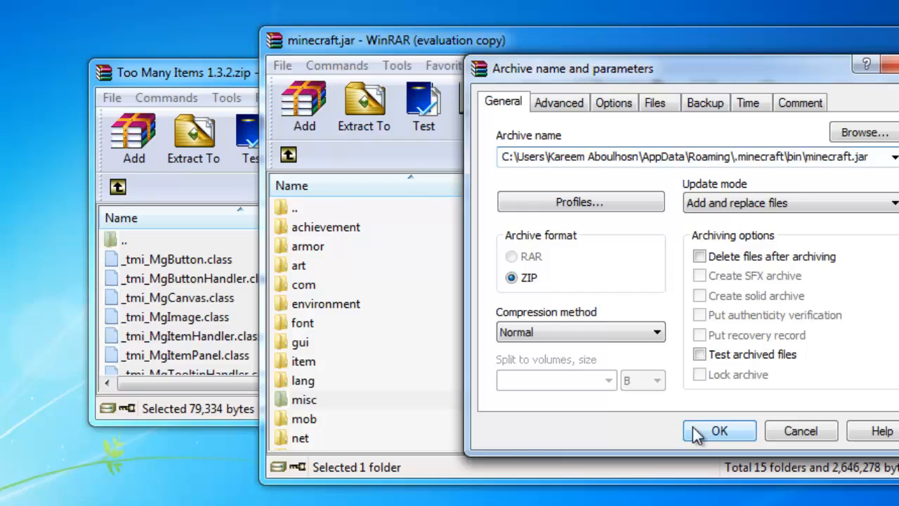
pyautogui.click(726, 430)
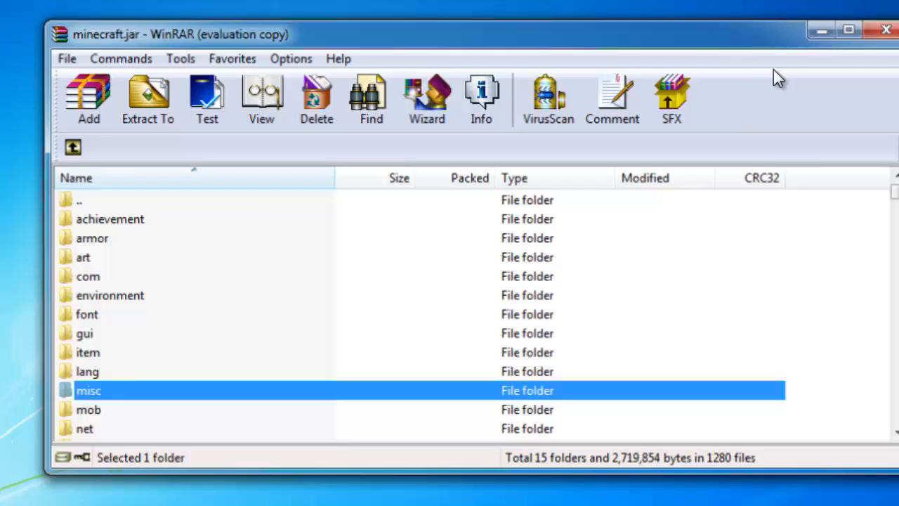
# - Close WinRAR, launch Minecraft and start Singleplayer from the title screen
pyautogui.click(882, 30)
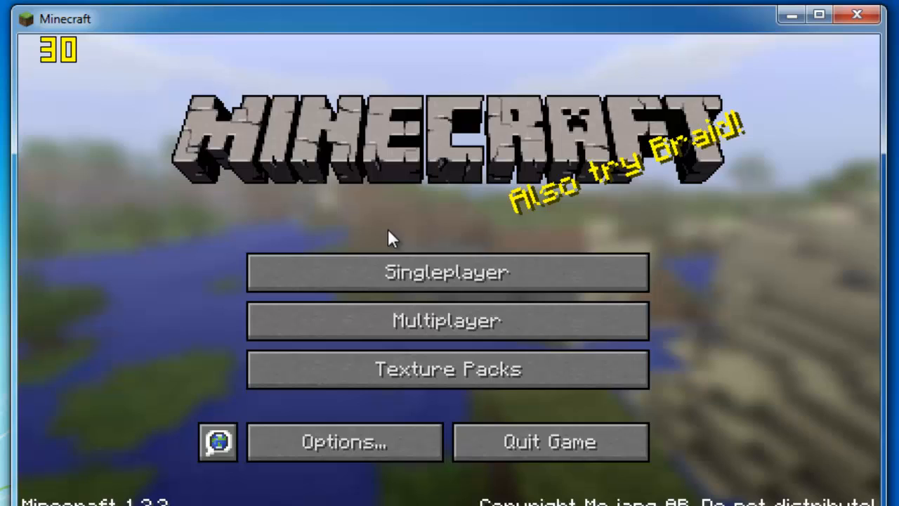
pyautogui.click(447, 273)
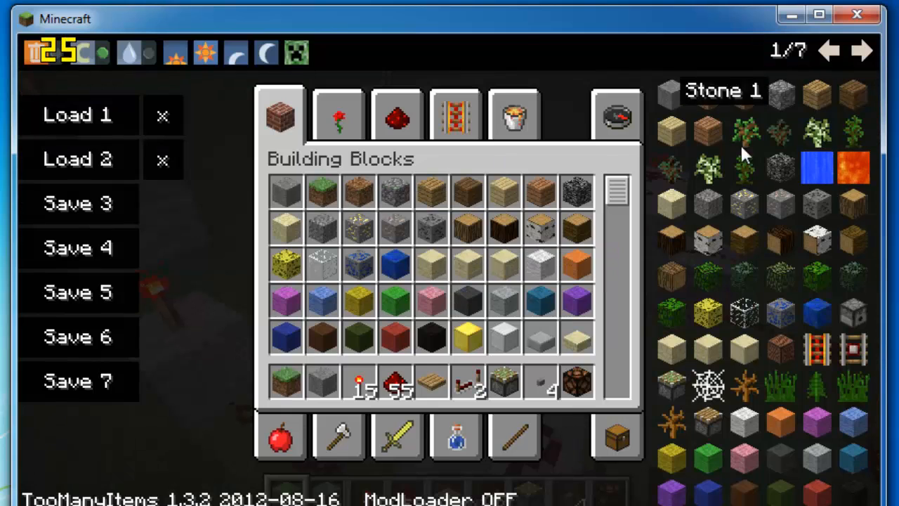
# - Show the inventory with the Too Many Items panel, then return to the in-game world
pyautogui.click(176, 51)
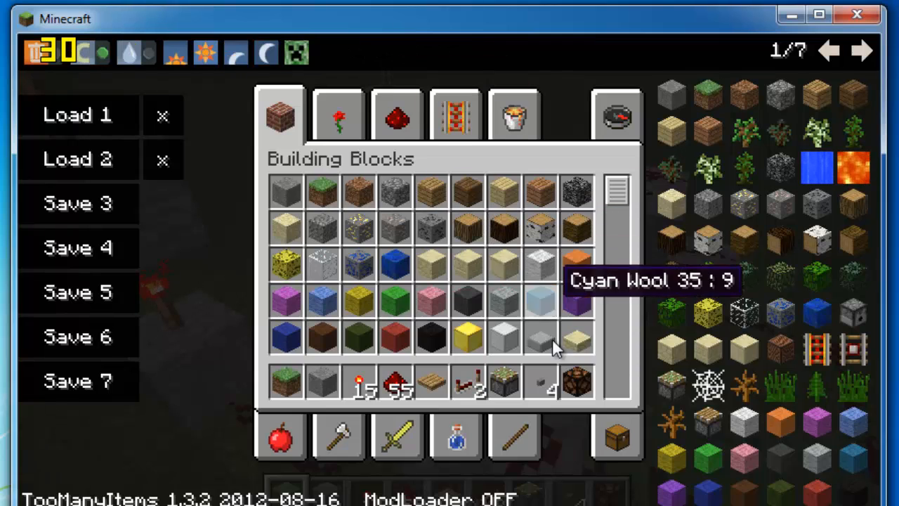
pyautogui.press('Escape')
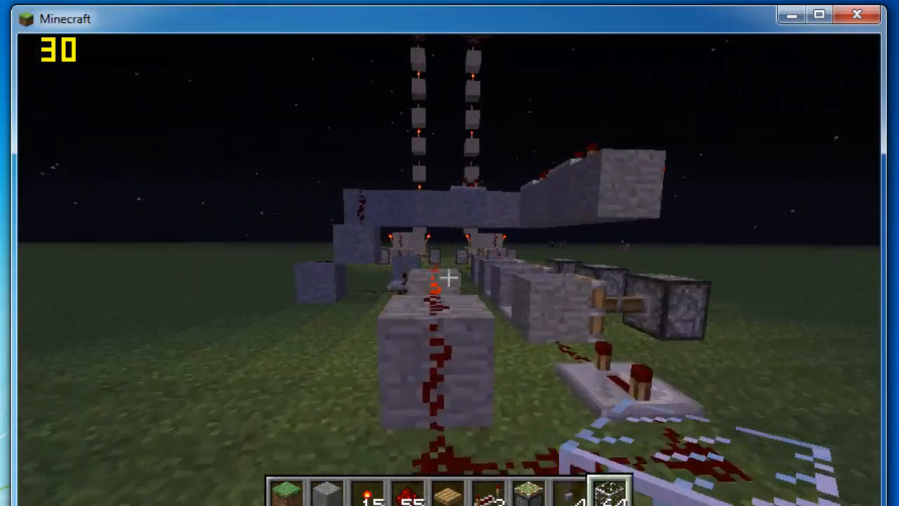
pyautogui.moveTo(450, 279)
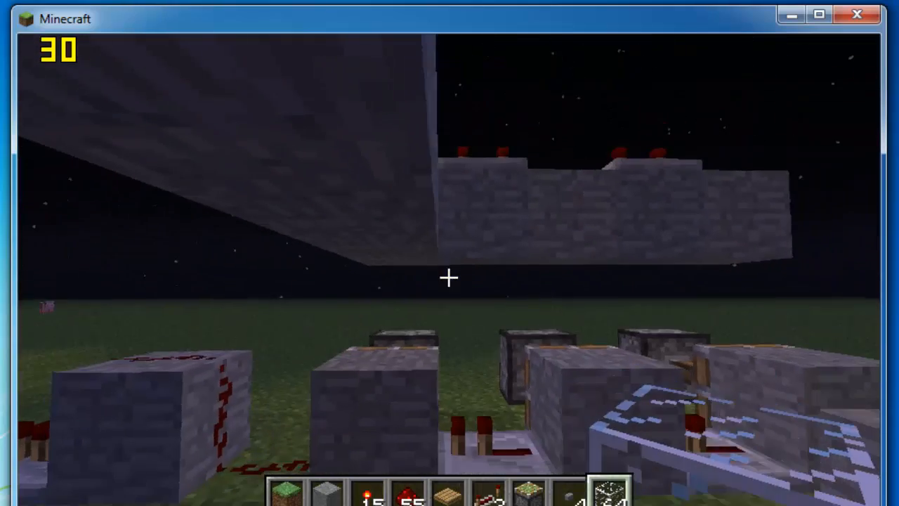